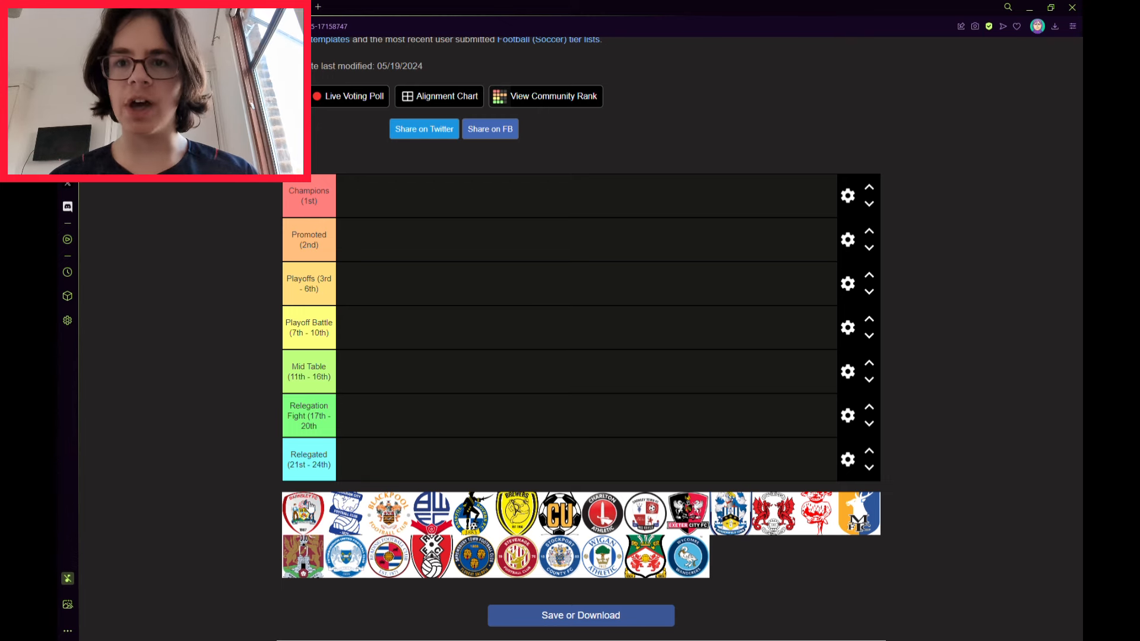
Place Barnsley in Playoffs (3rd - 6th) and Birmingham in the Champions (1st) tier
drag(304, 511, 359, 284)
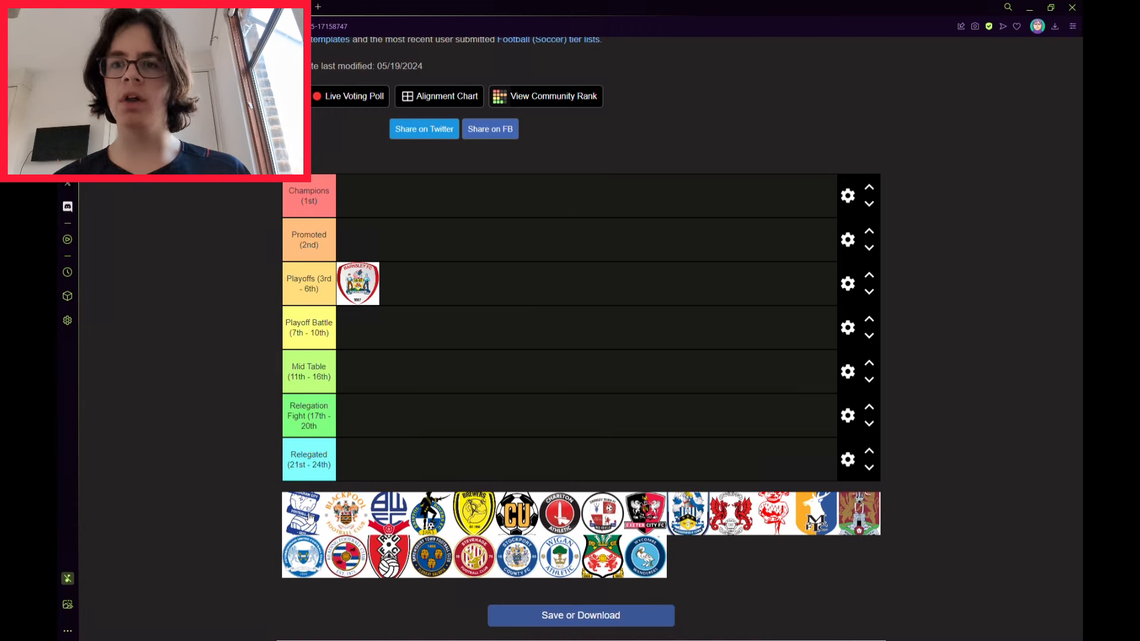
drag(301, 513, 345, 375)
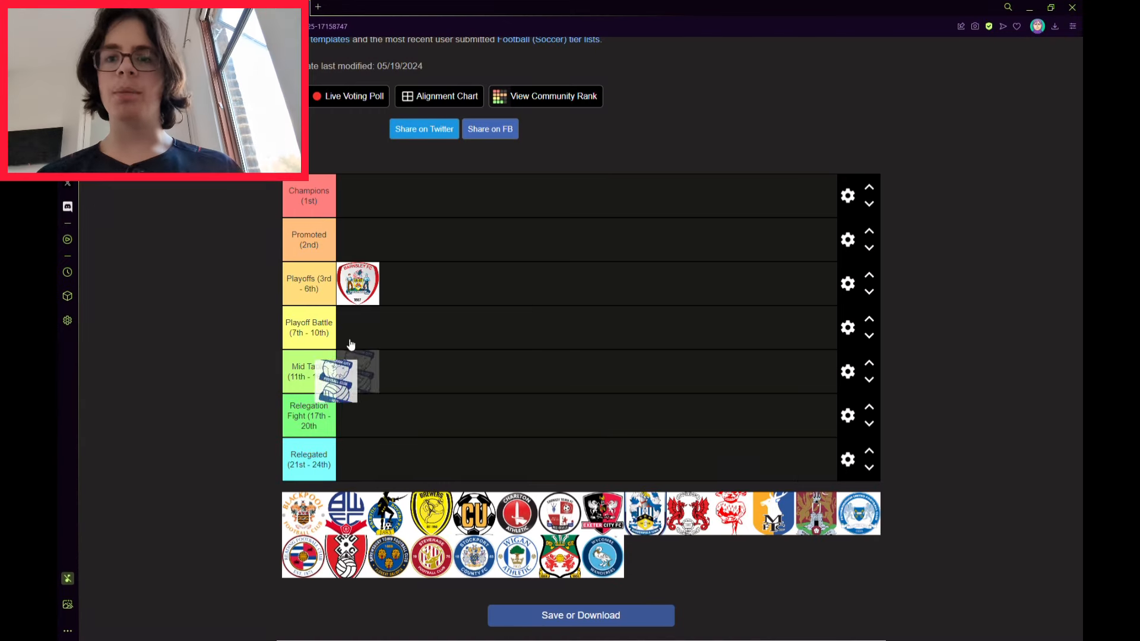
drag(338, 374, 357, 195)
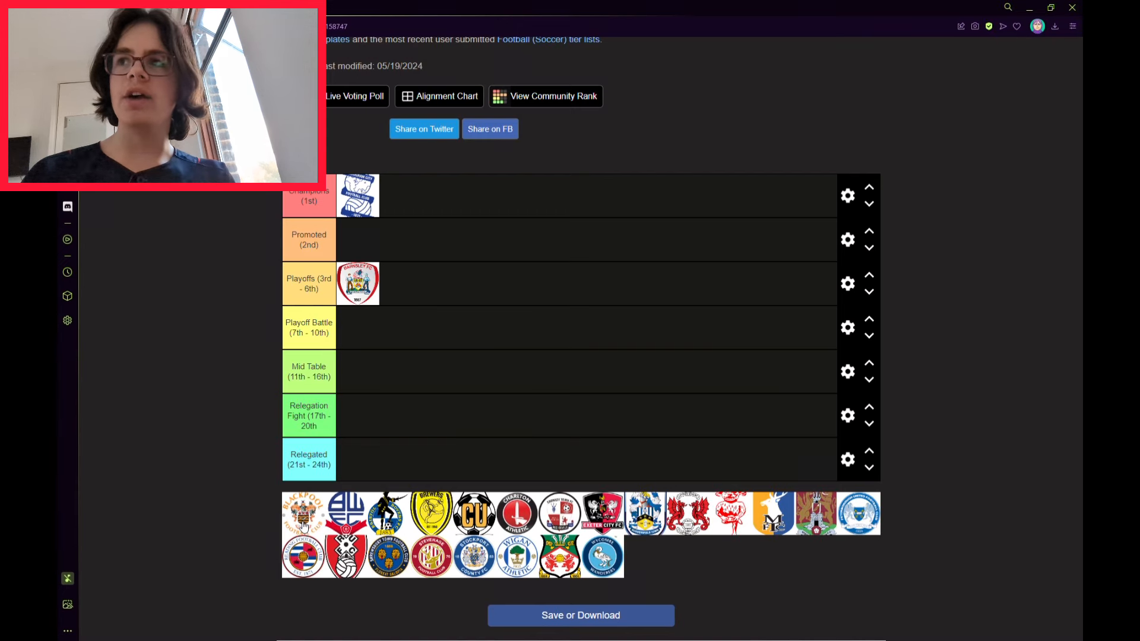
Drop the next club crest from the pool into its finishing-position tier
drag(302, 513, 357, 327)
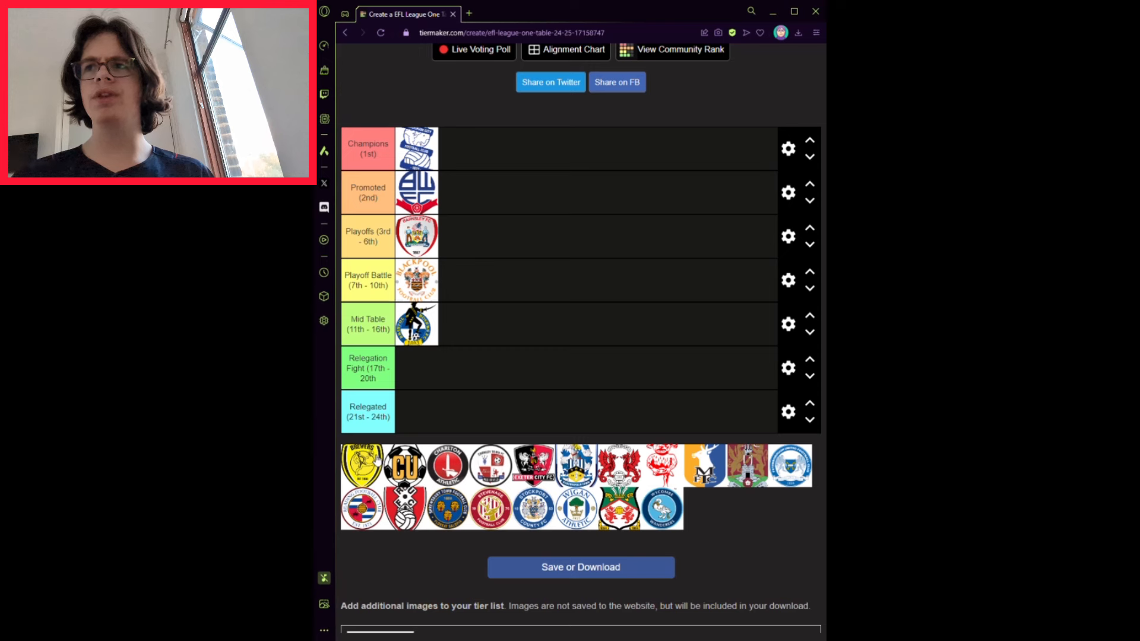
Place Burton in Mid Table, Cambridge United in Relegated and Charlton in Playoff Battle
drag(361, 465, 462, 323)
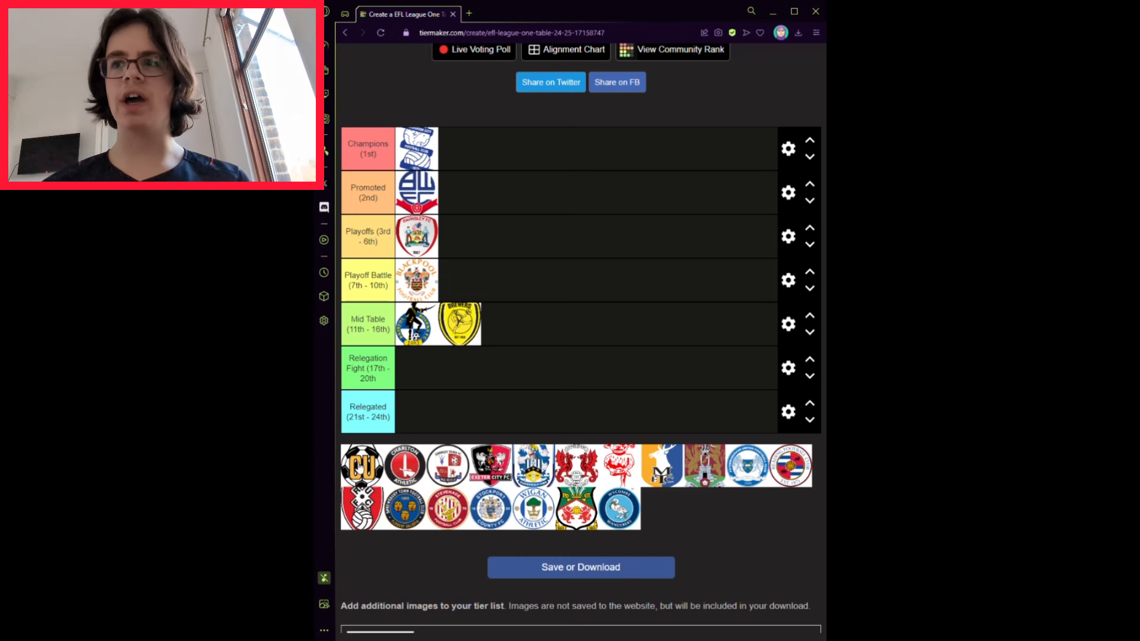
drag(361, 465, 417, 413)
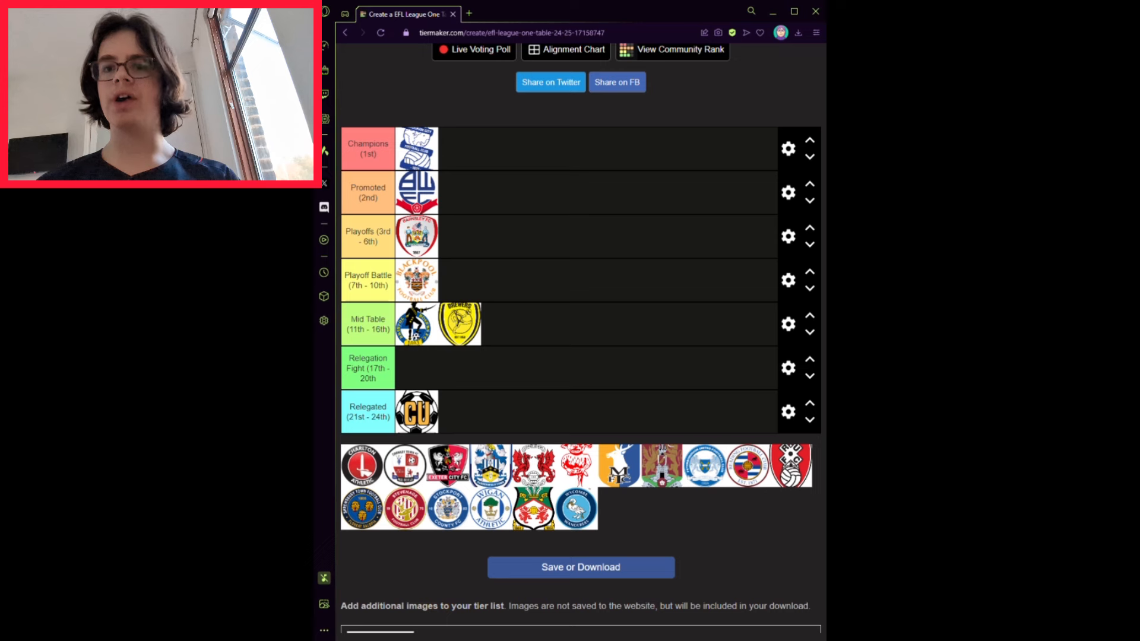
drag(362, 465, 451, 279)
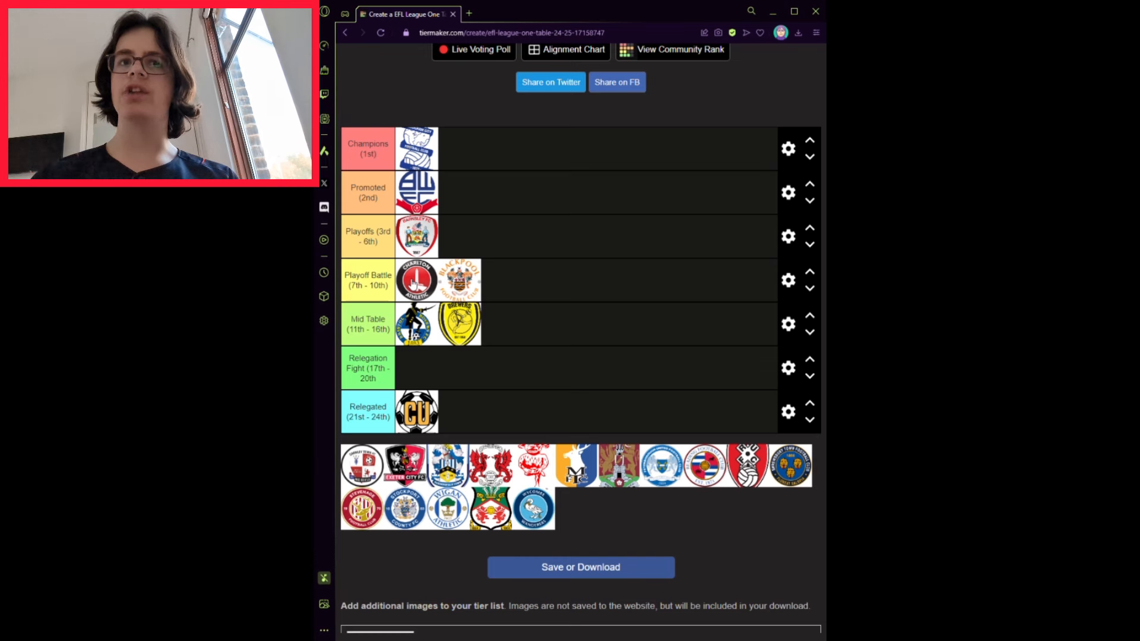
mouse_move(706, 393)
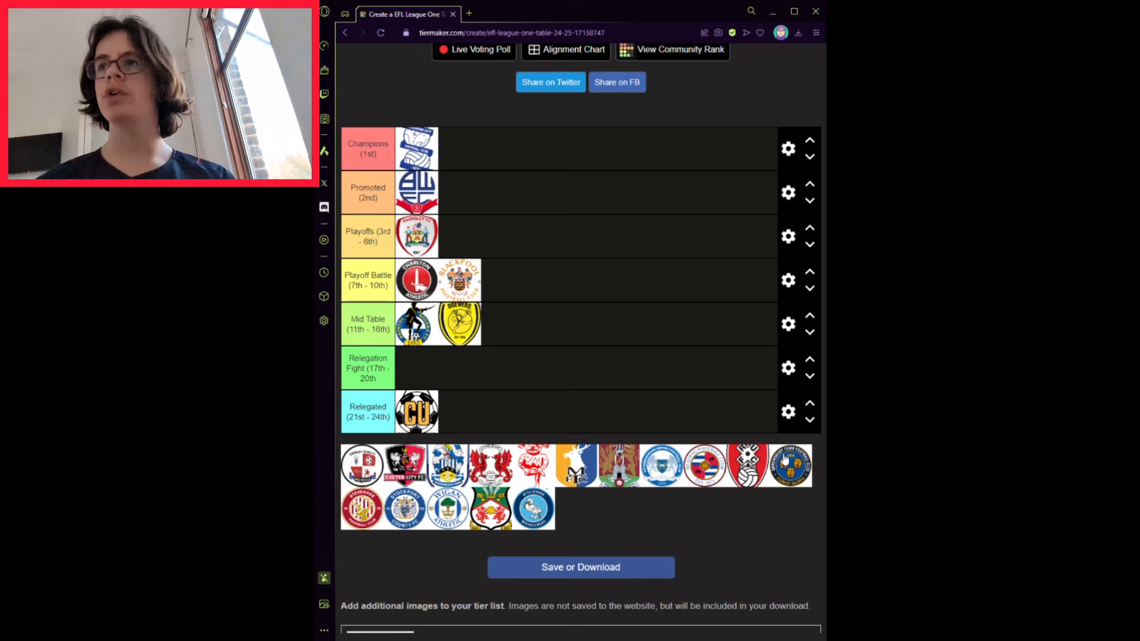
mouse_move(786, 460)
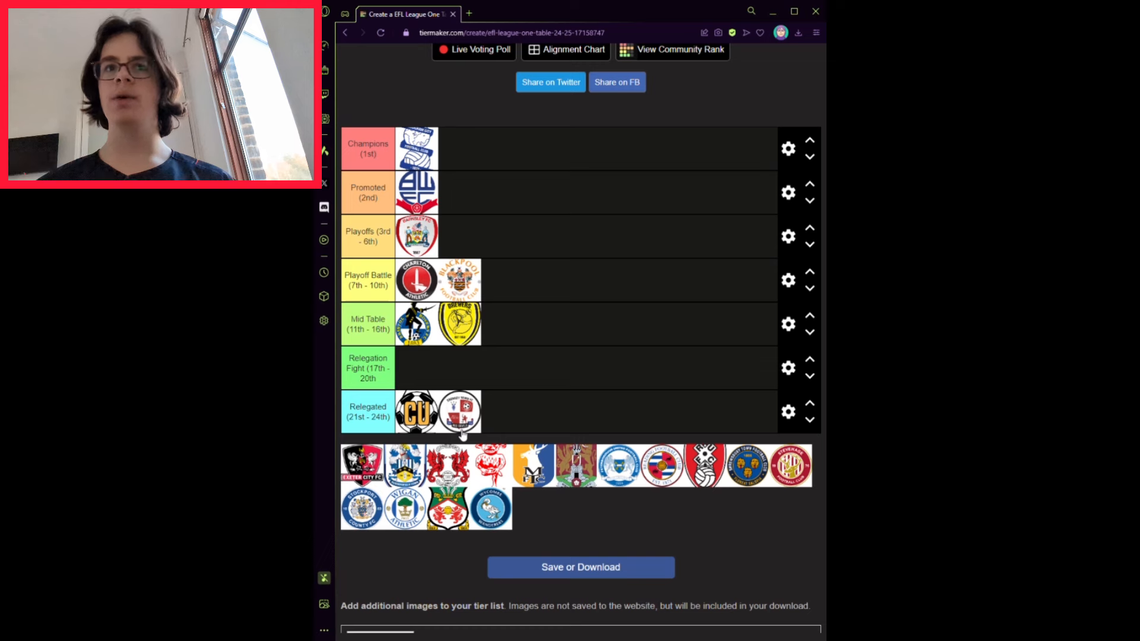
mouse_move(462, 435)
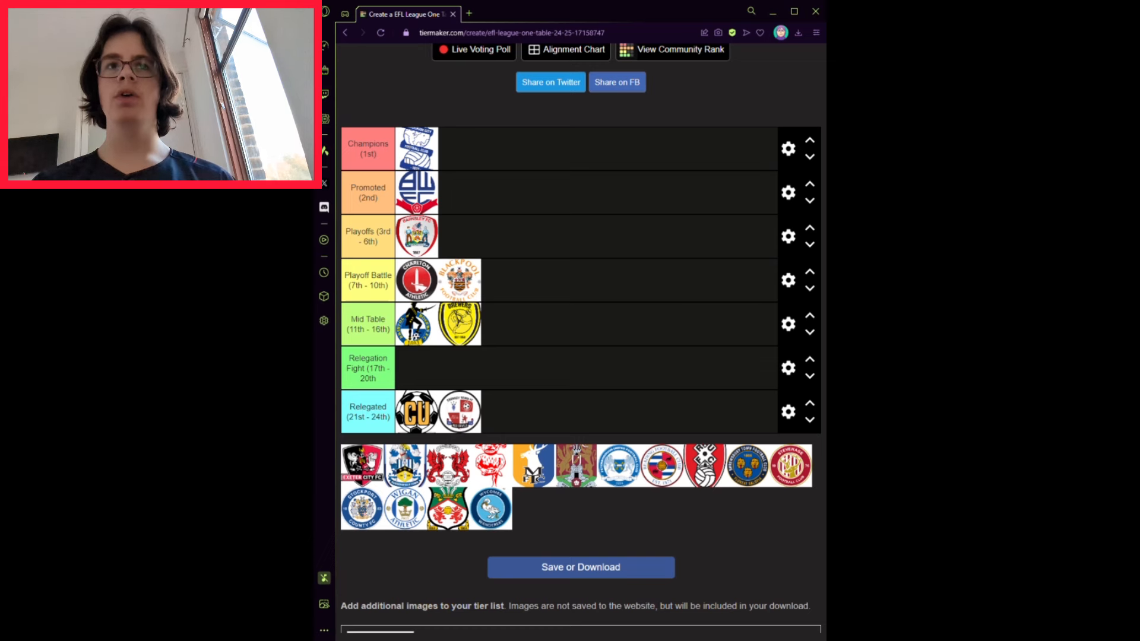
Drop the next club crest from the pool into its predicted-finish tier
drag(362, 464, 418, 367)
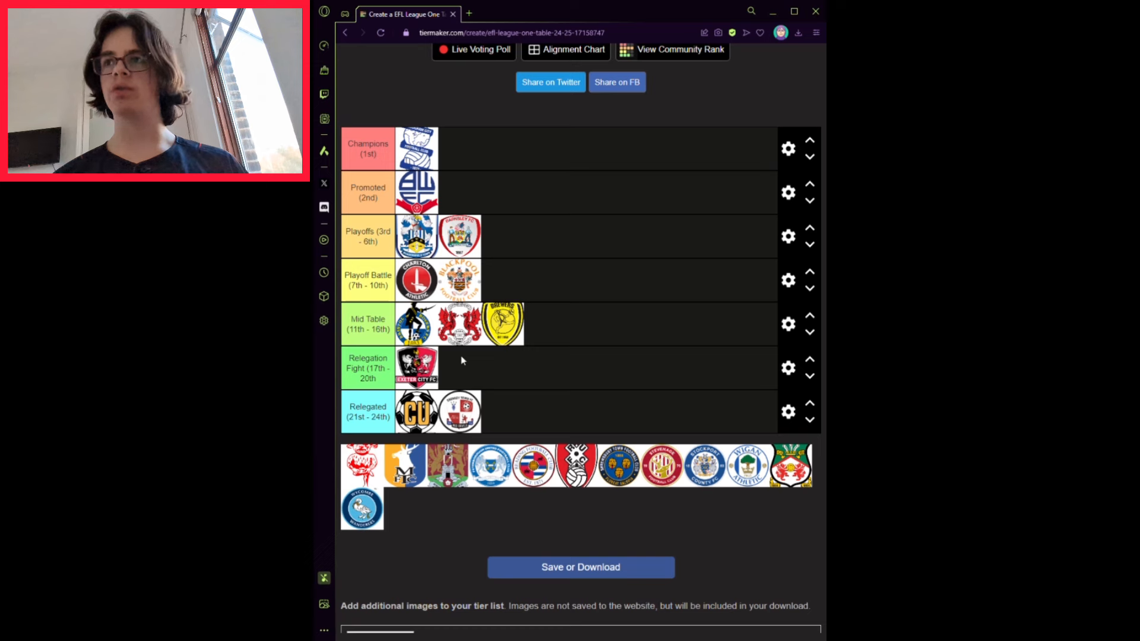
mouse_move(377, 445)
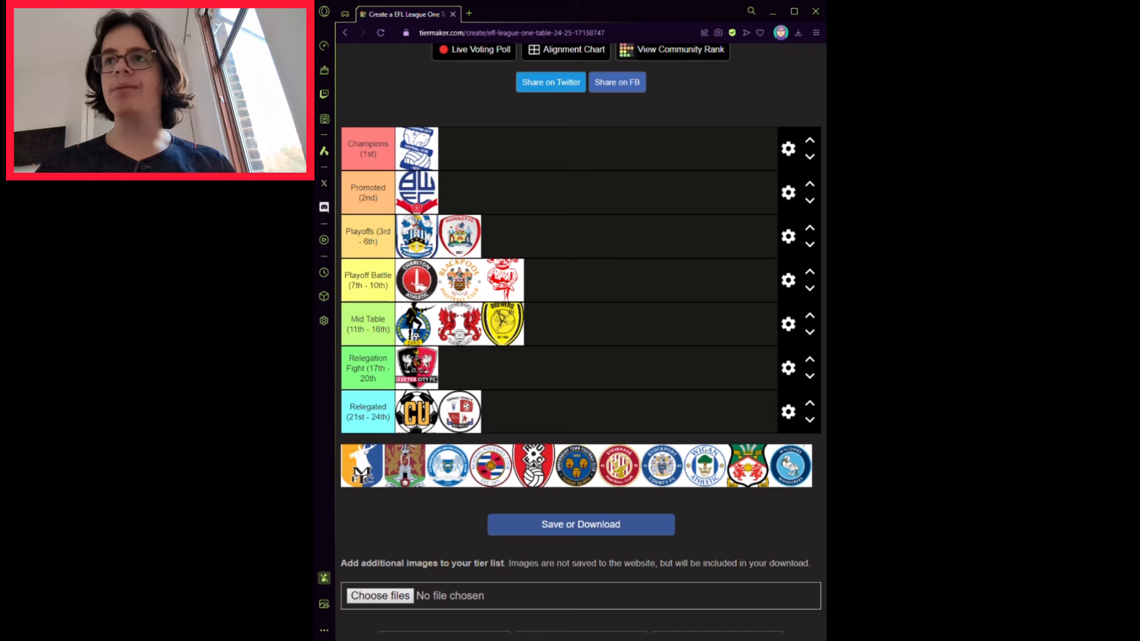
mouse_move(691, 399)
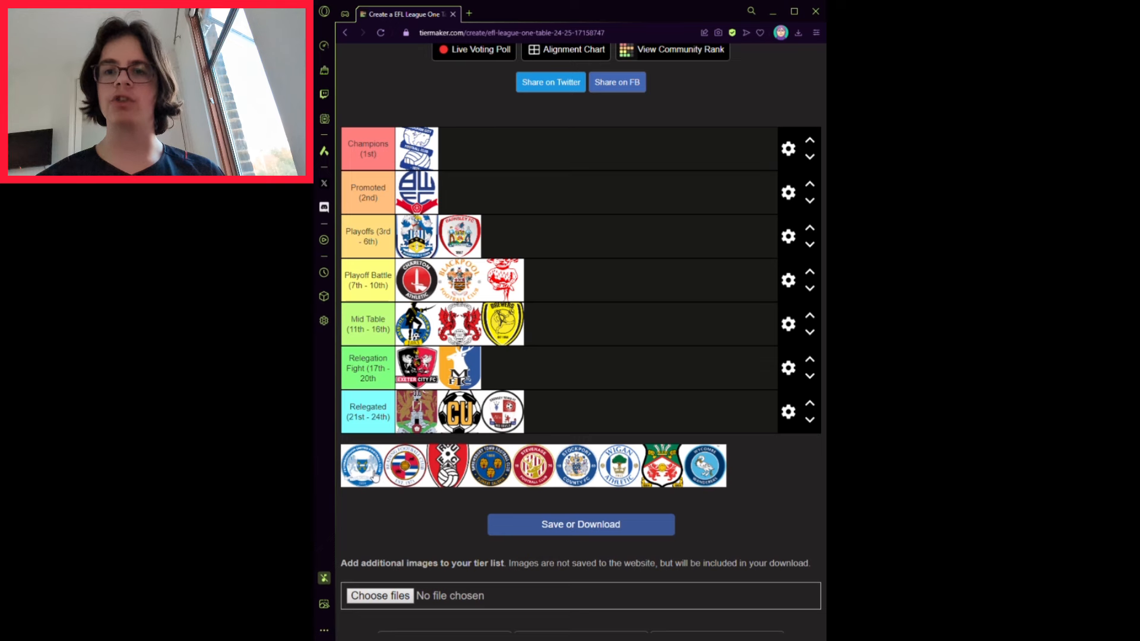
Place the light-blue Peterborough crest into the Playoff Battle tier
drag(362, 465, 545, 280)
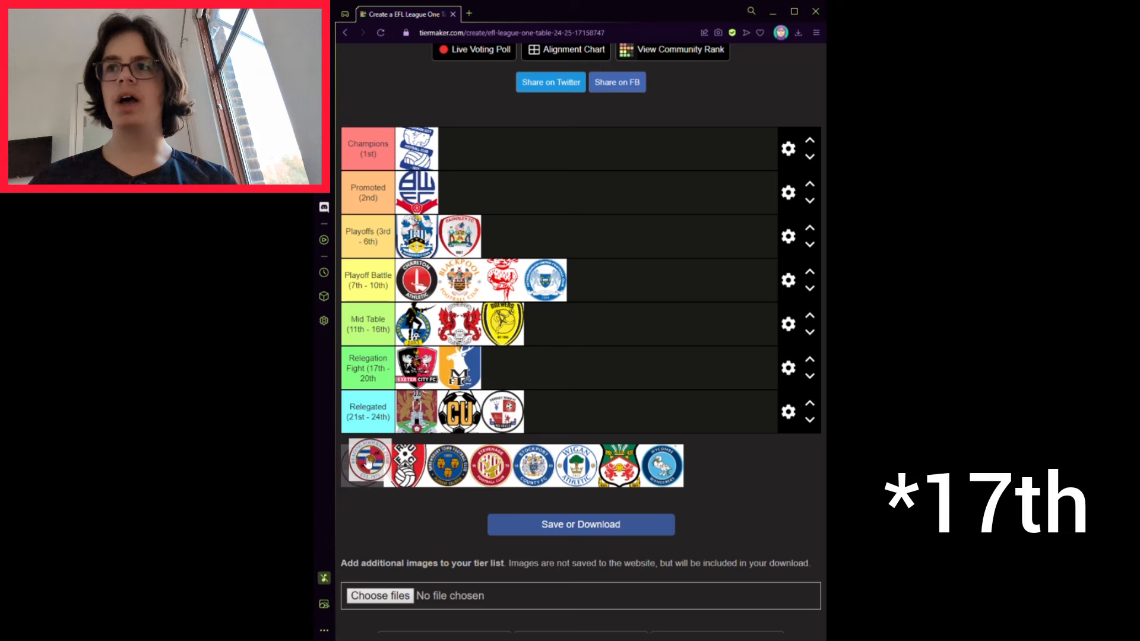
Place Reading at the end of Mid Table and Rotherham's striped crest in Playoffs
drag(367, 465, 572, 338)
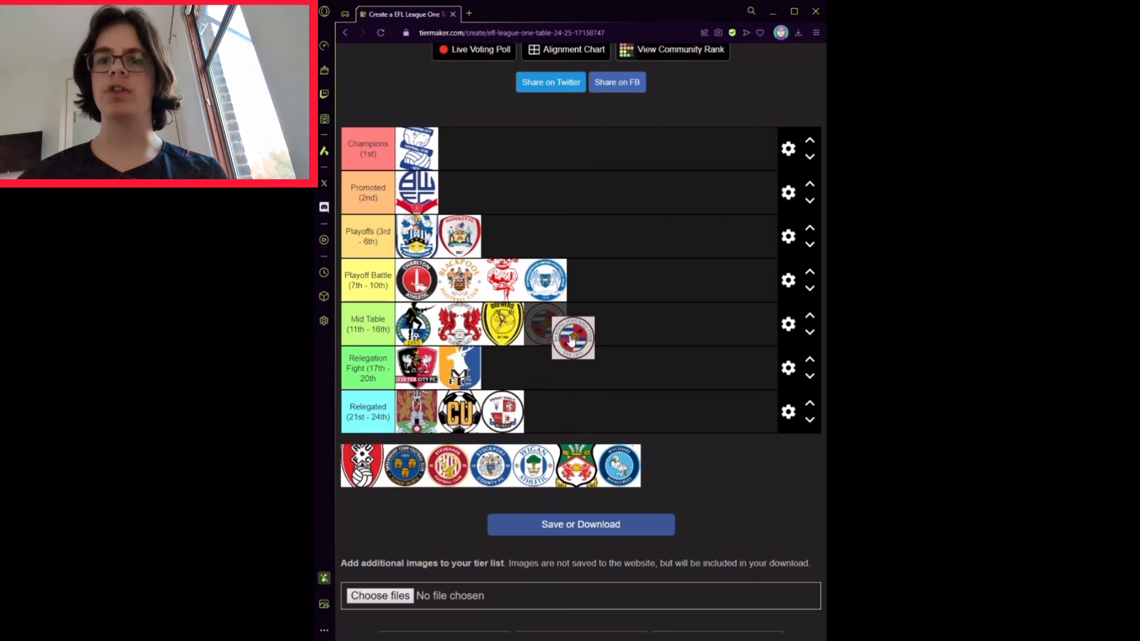
drag(573, 336, 546, 324)
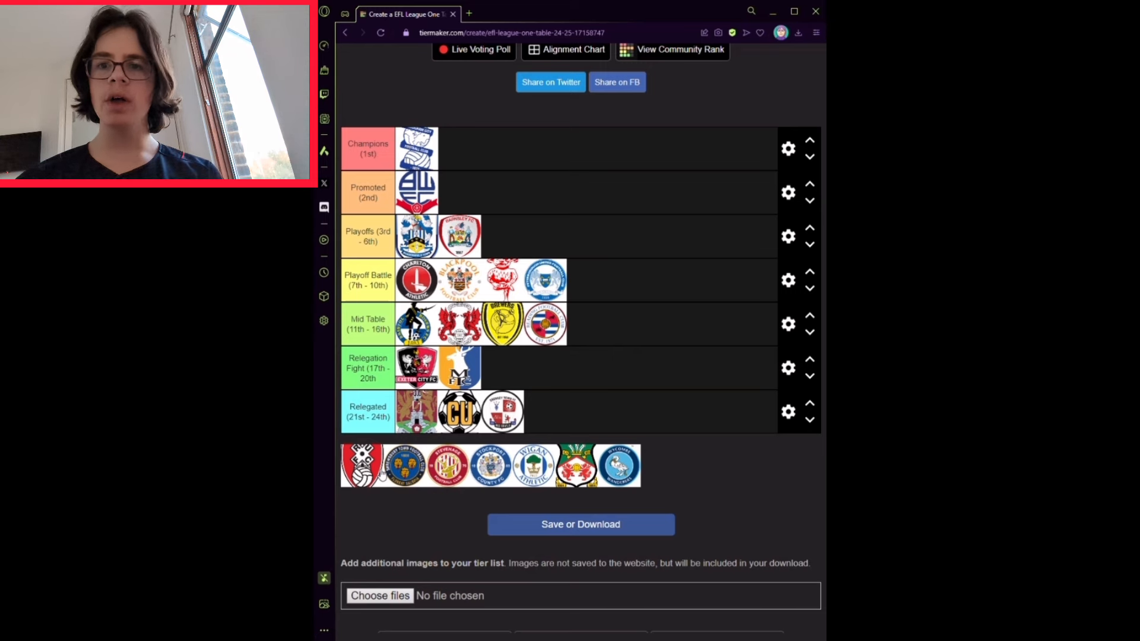
drag(361, 466, 504, 237)
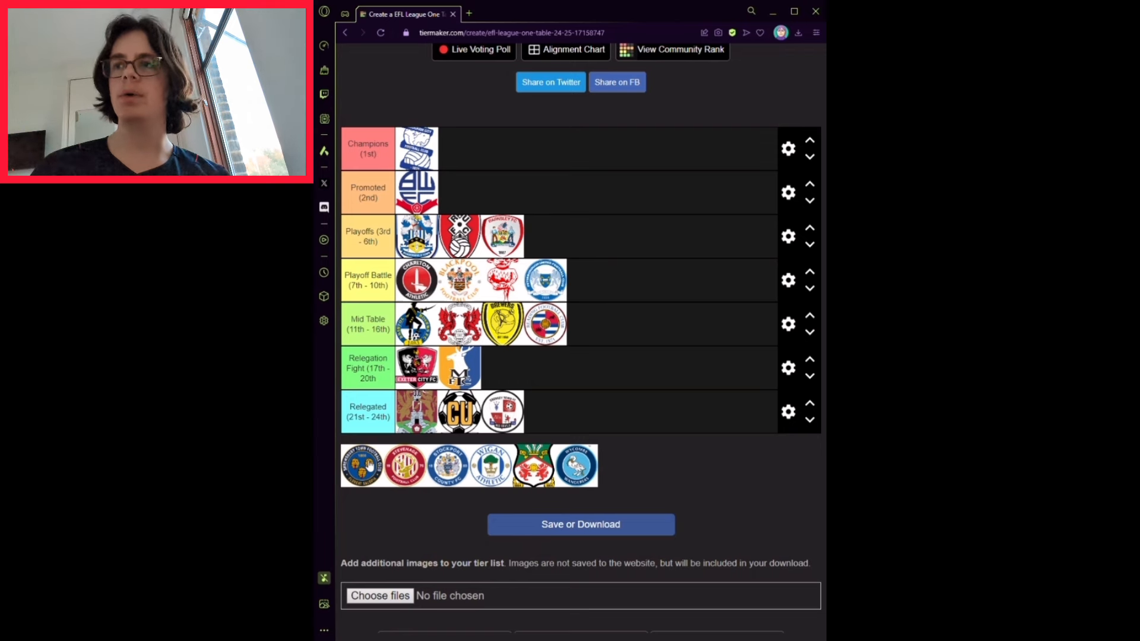
Place the blue-and-gold Shrewsbury crest in Relegated and the red crest in Relegation Fight
drag(361, 466, 491, 412)
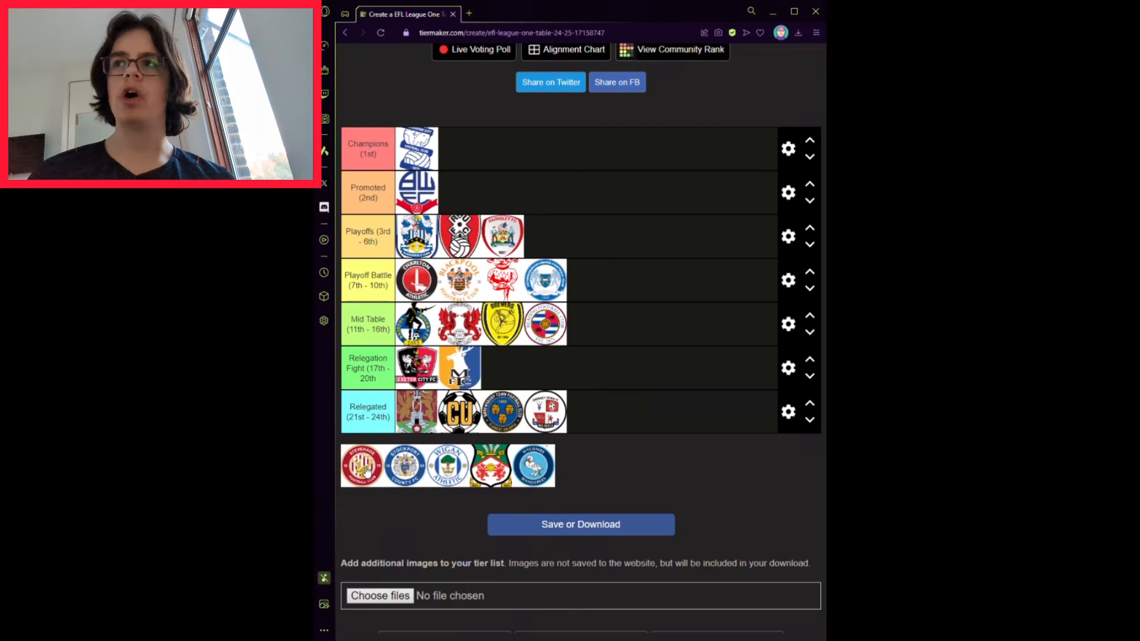
drag(363, 465, 368, 416)
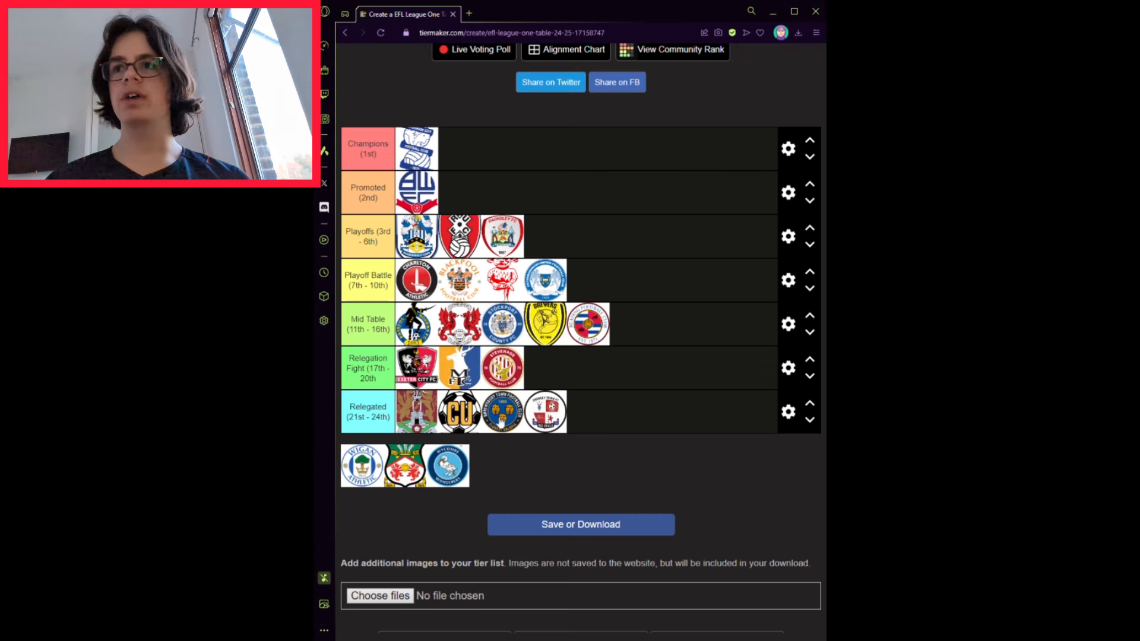
mouse_move(501, 464)
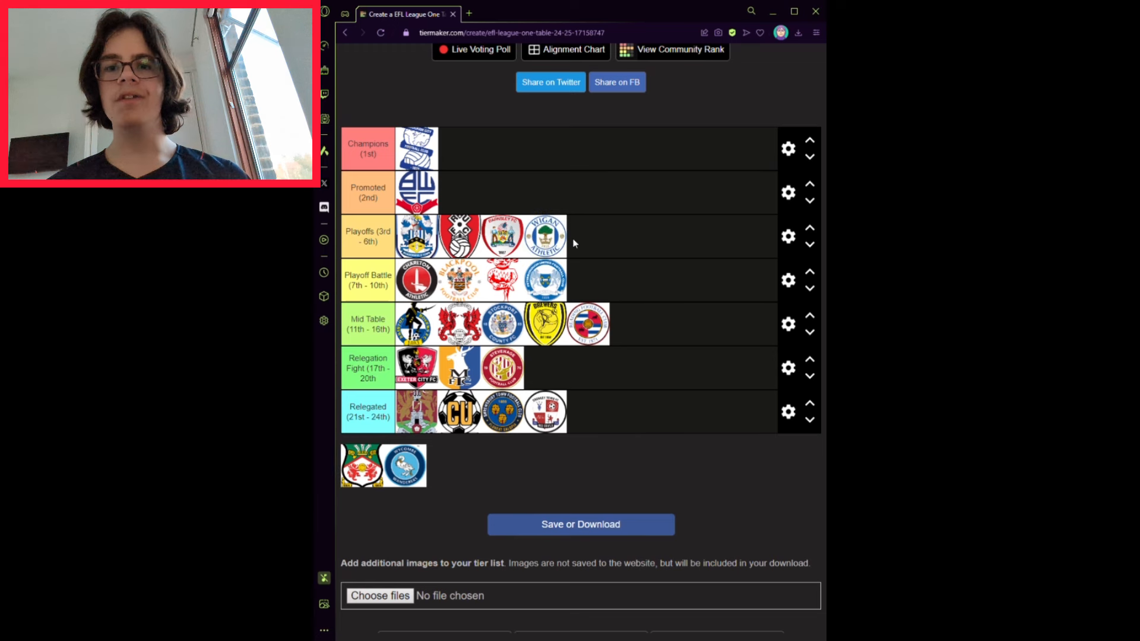
mouse_move(467, 488)
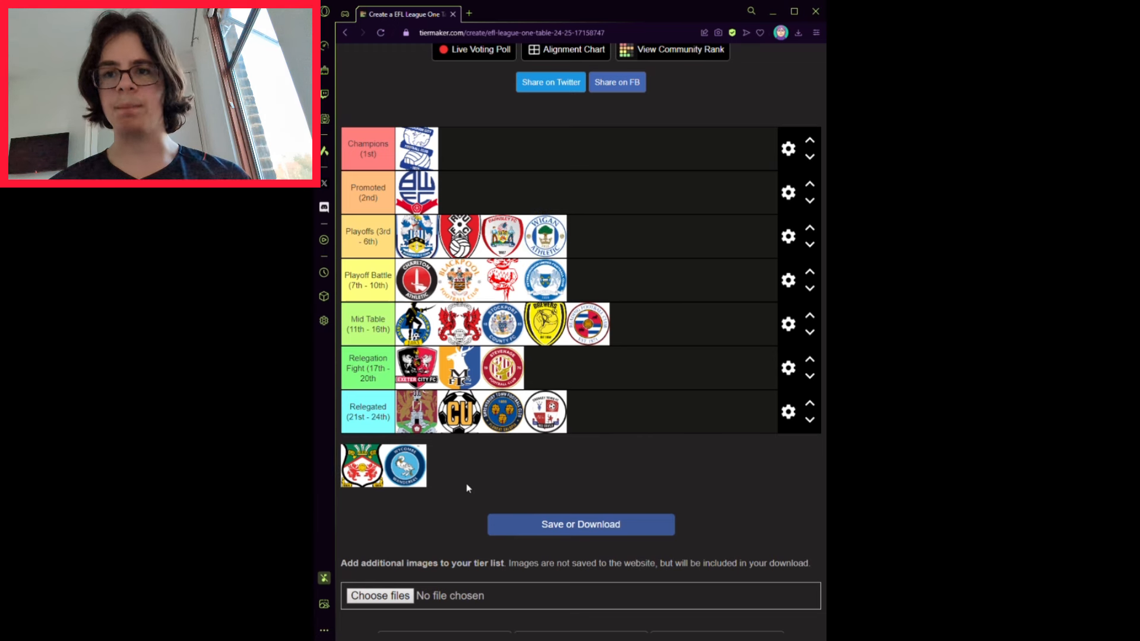